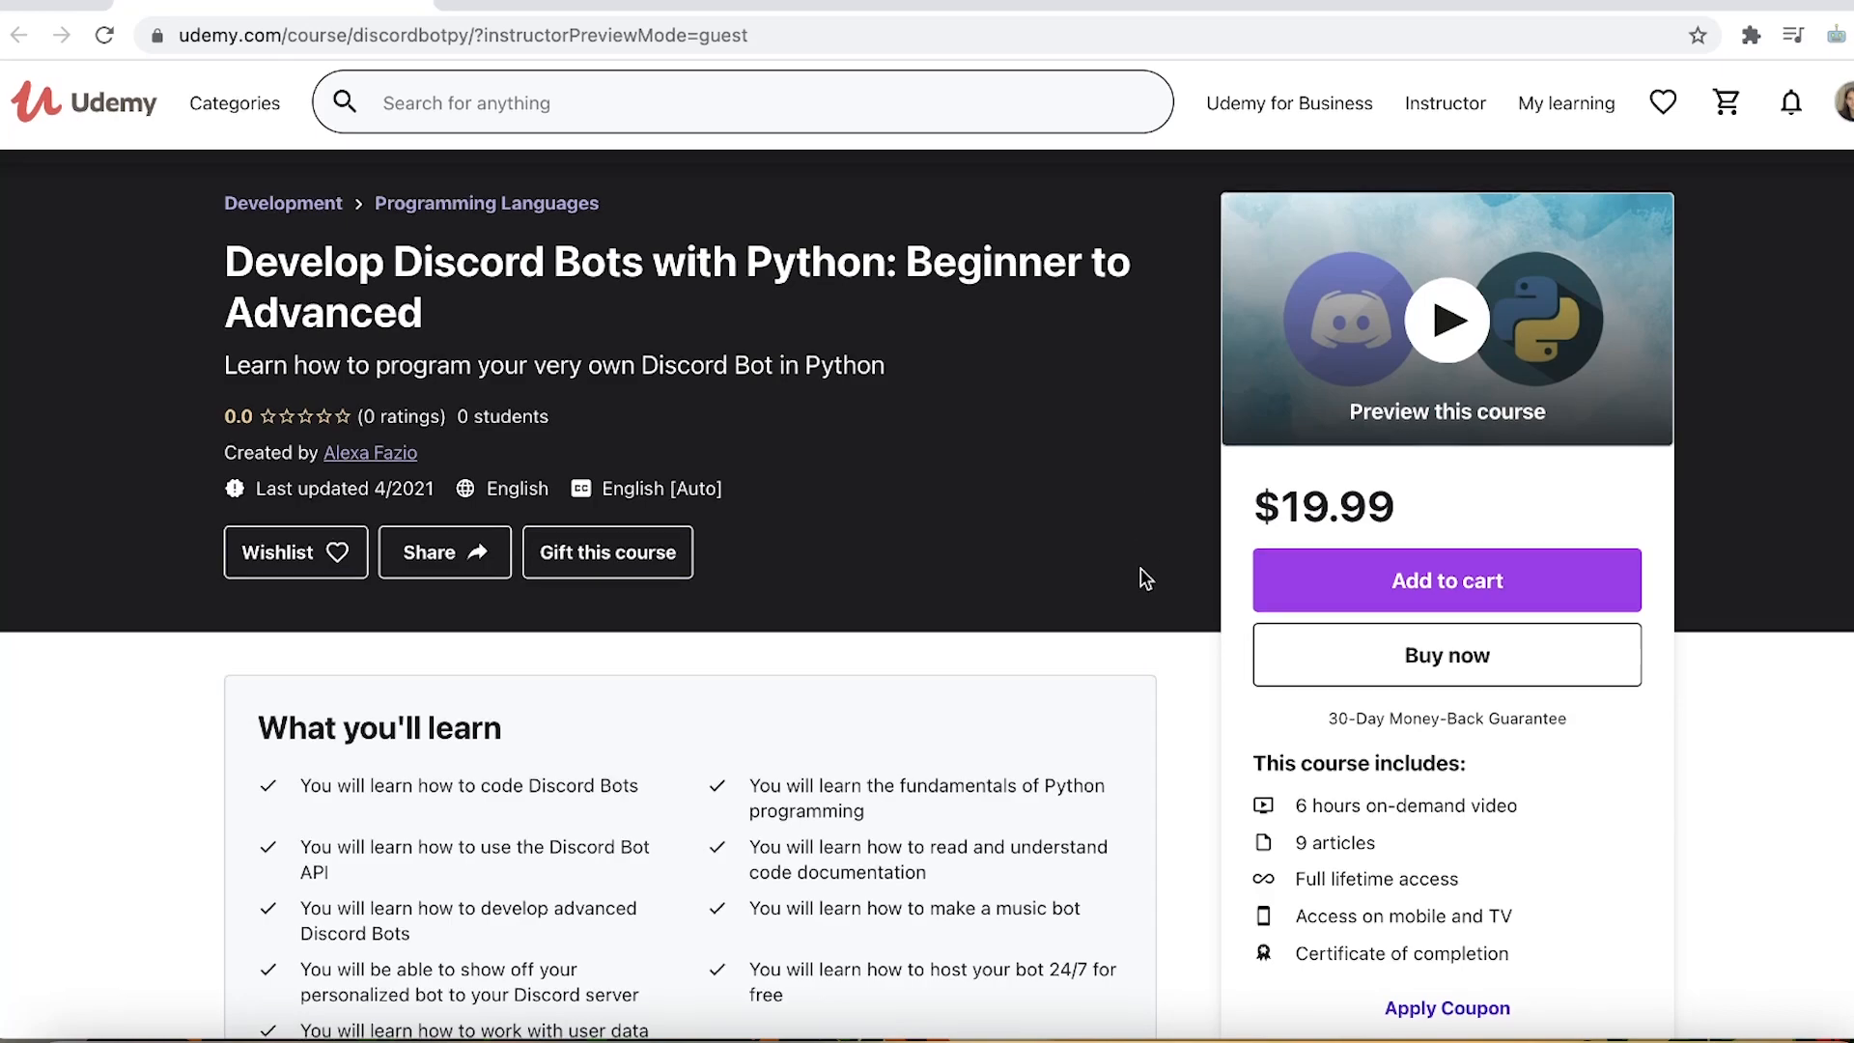
{"action": "scroll", "scroll_direction": "down", "scroll_amount": 3}
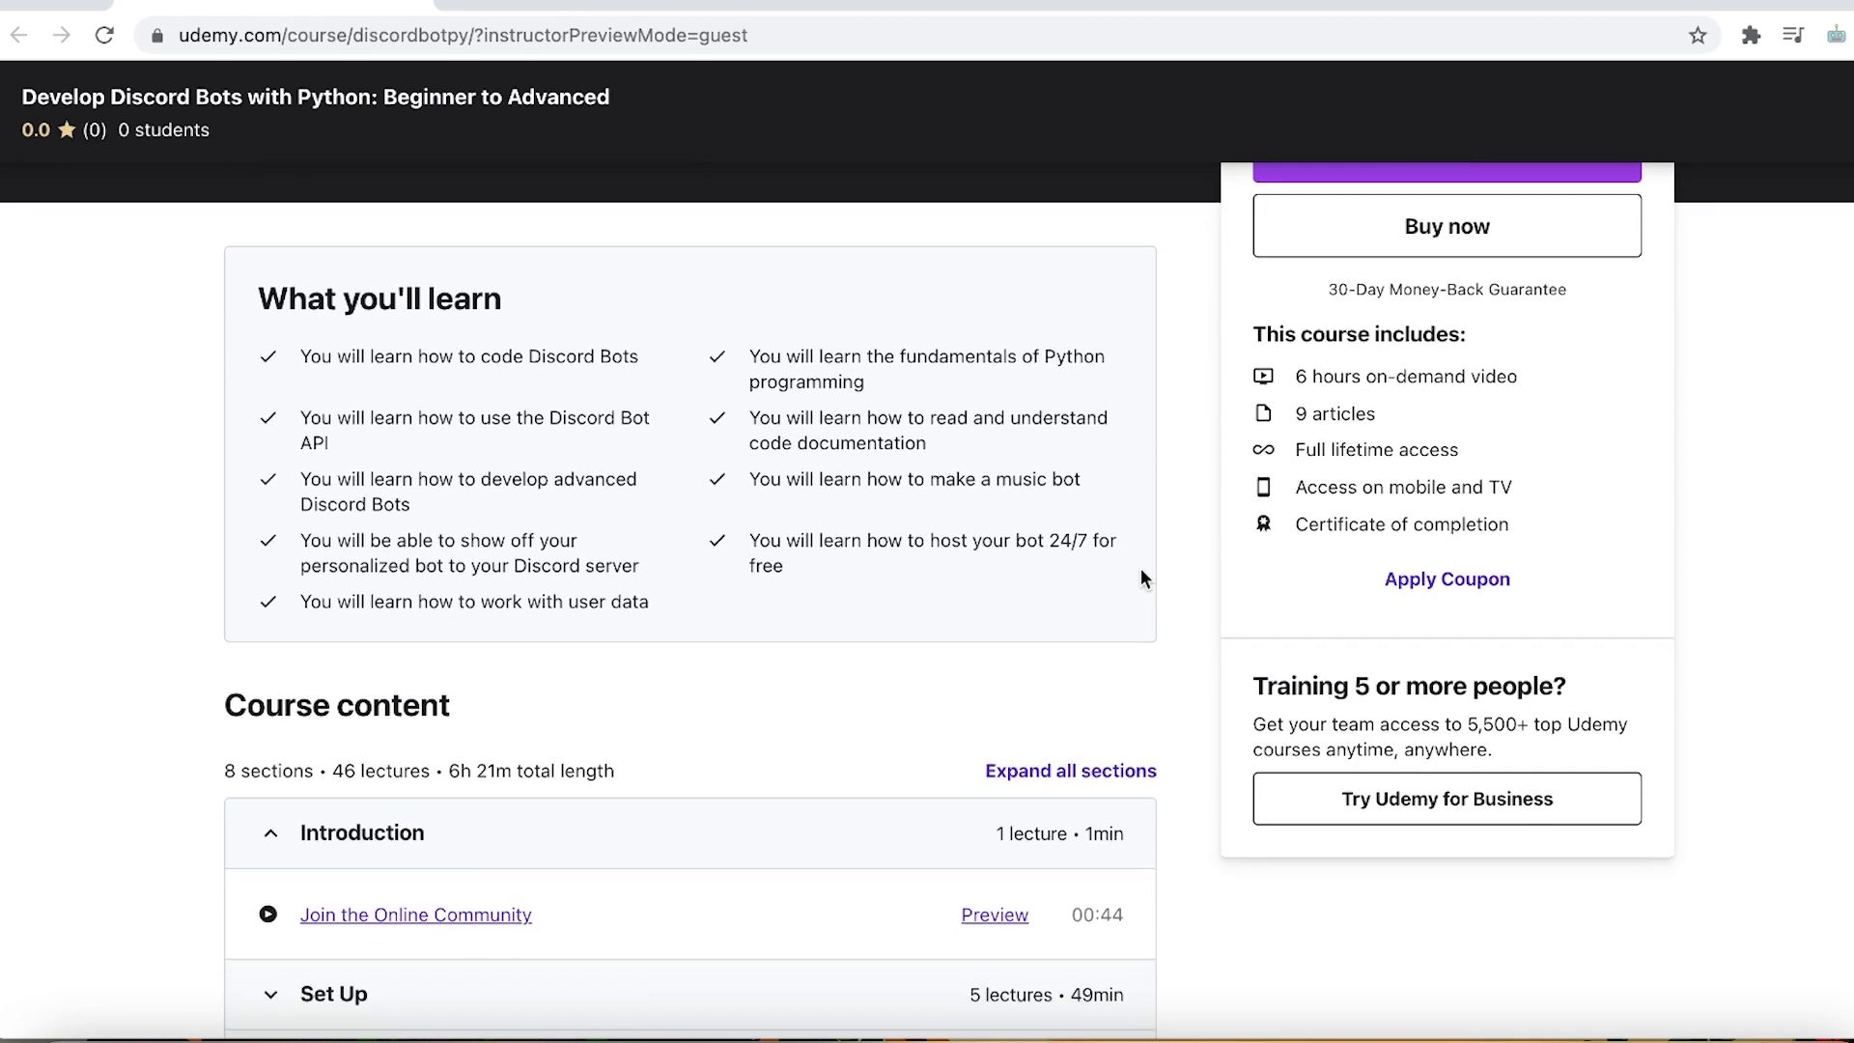
{"action": "scroll", "scroll_direction": "down", "scroll_amount": 3}
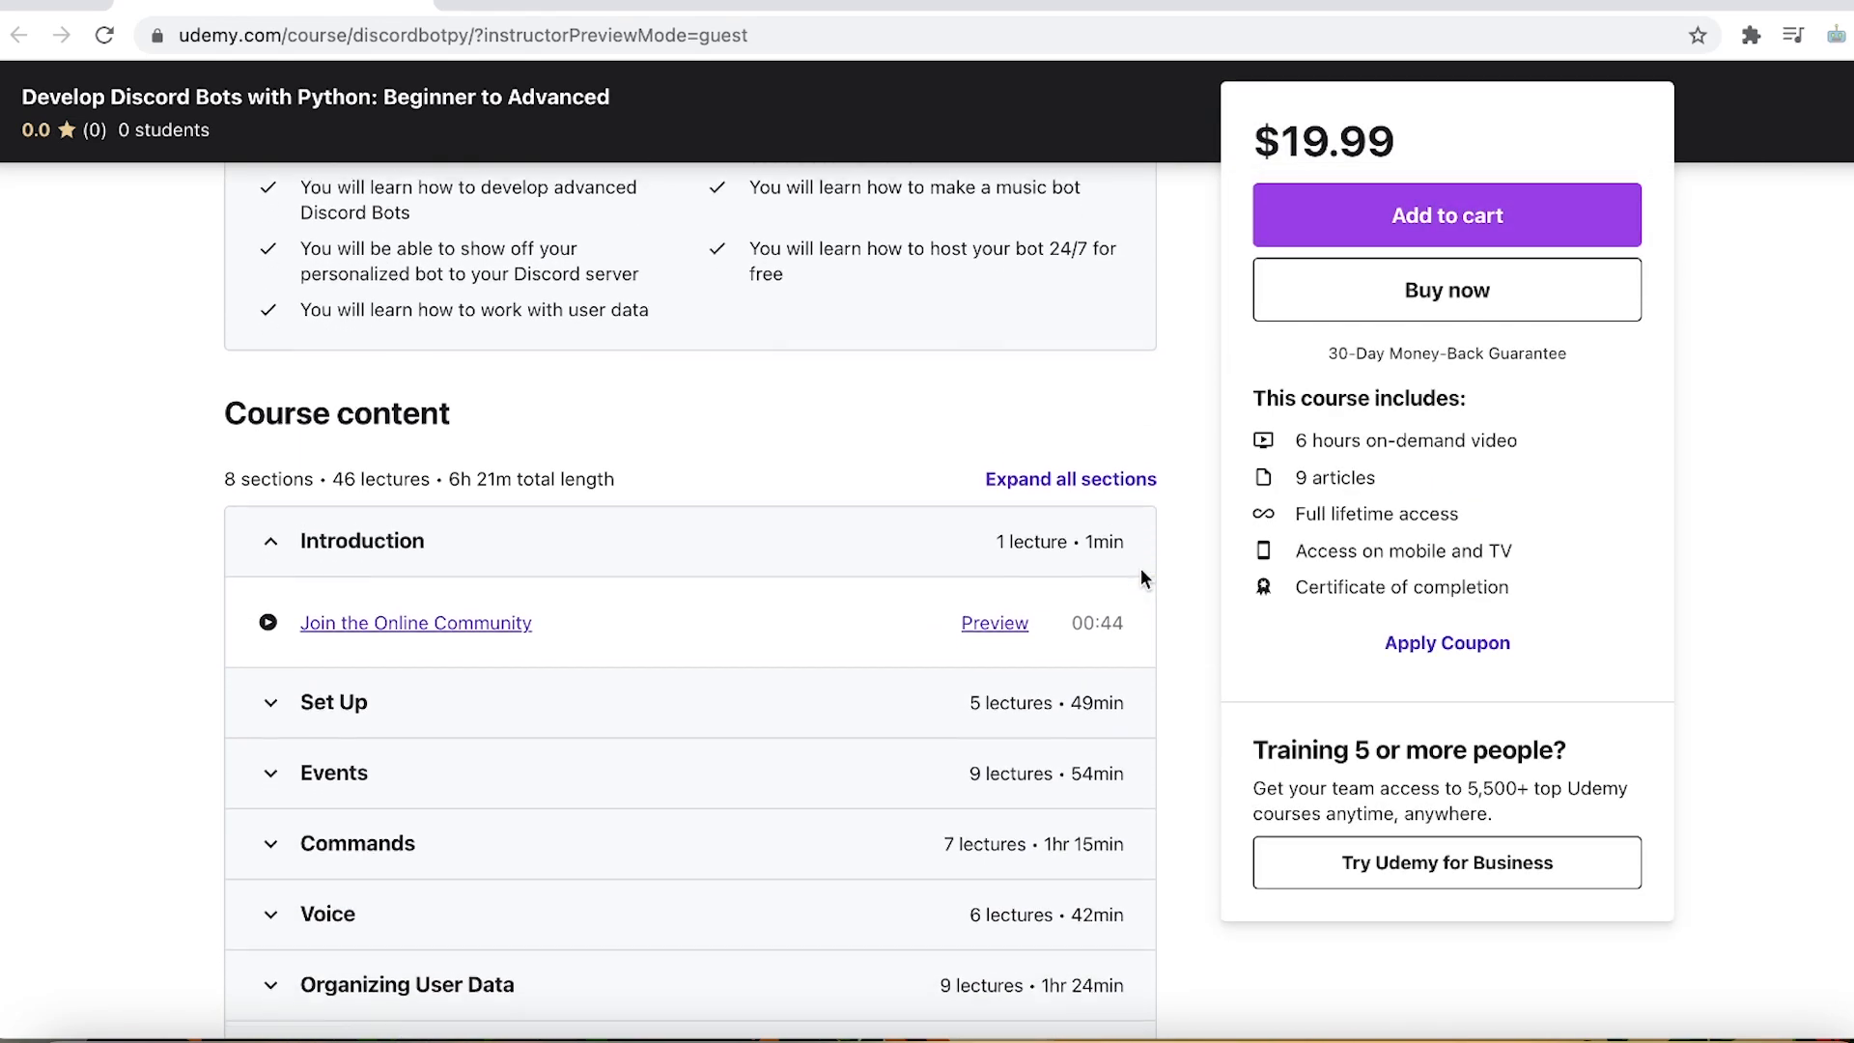
{"action": "scroll", "scroll_direction": "down", "scroll_amount": 3}
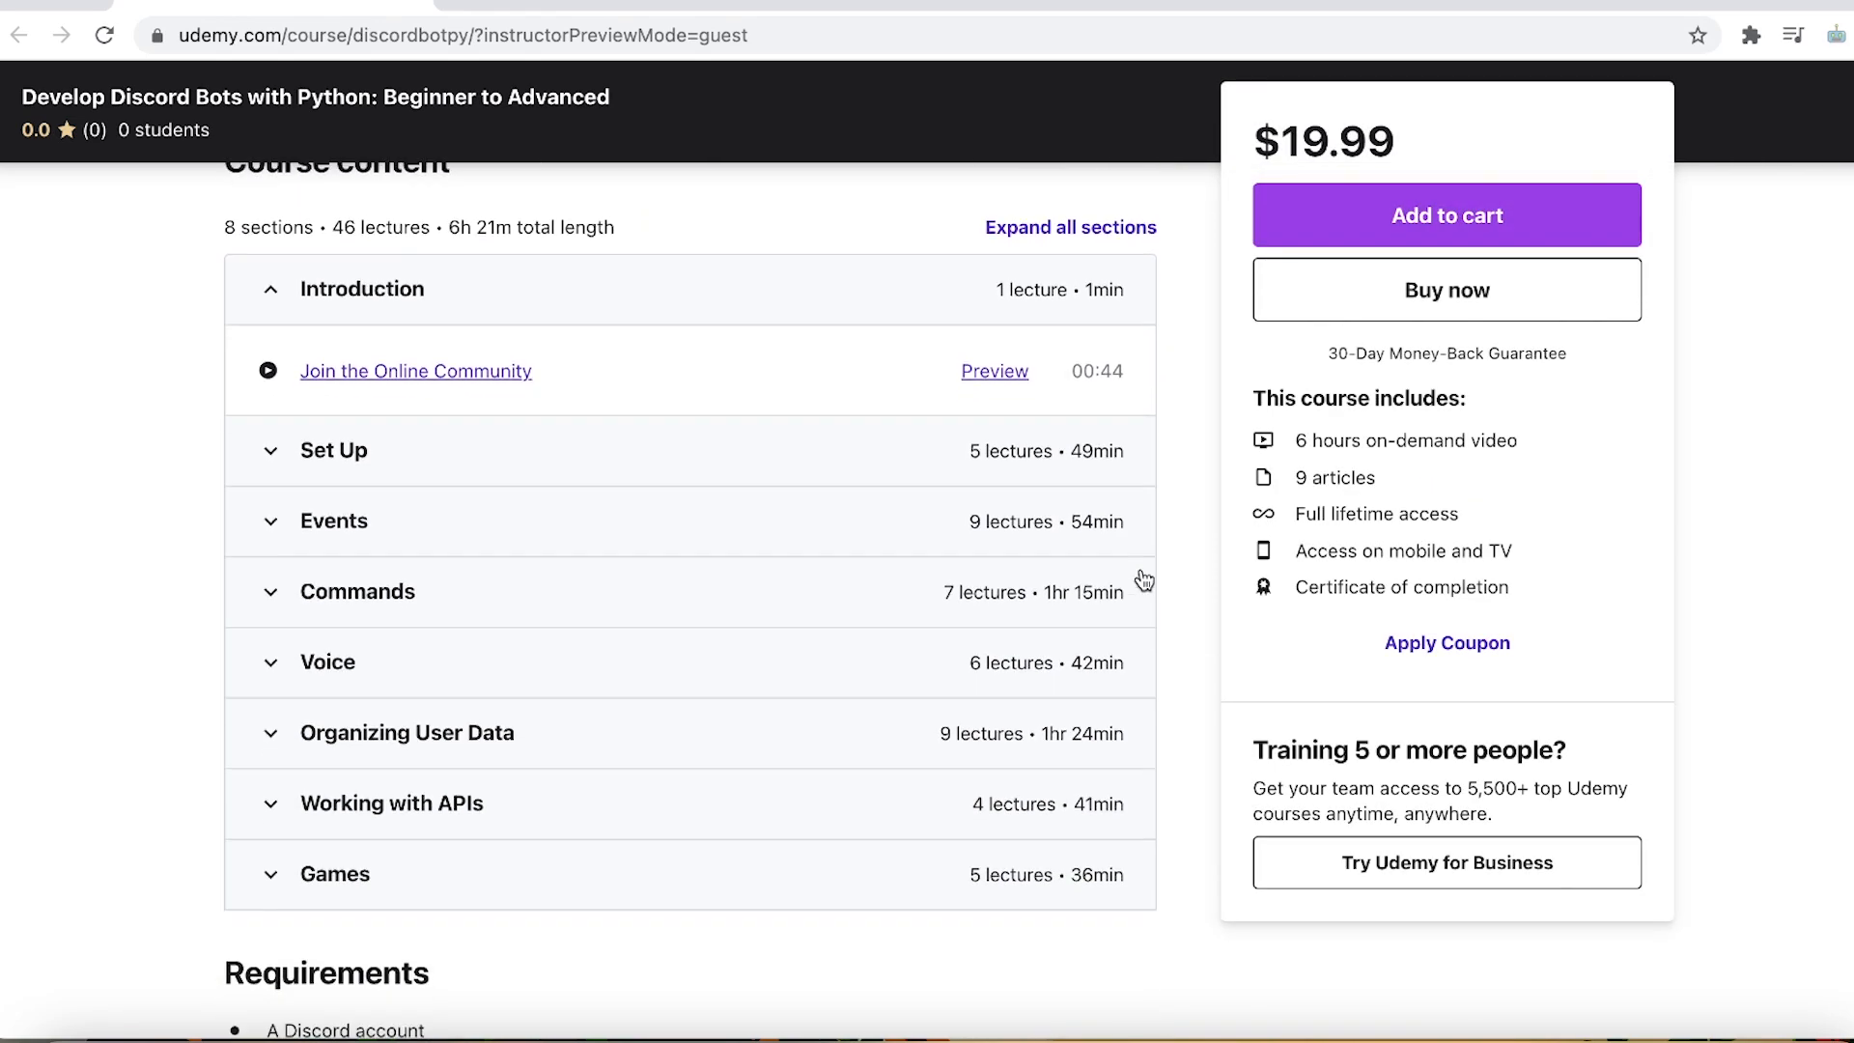
{"action": "scroll", "scroll_direction": "down", "scroll_amount": 3}
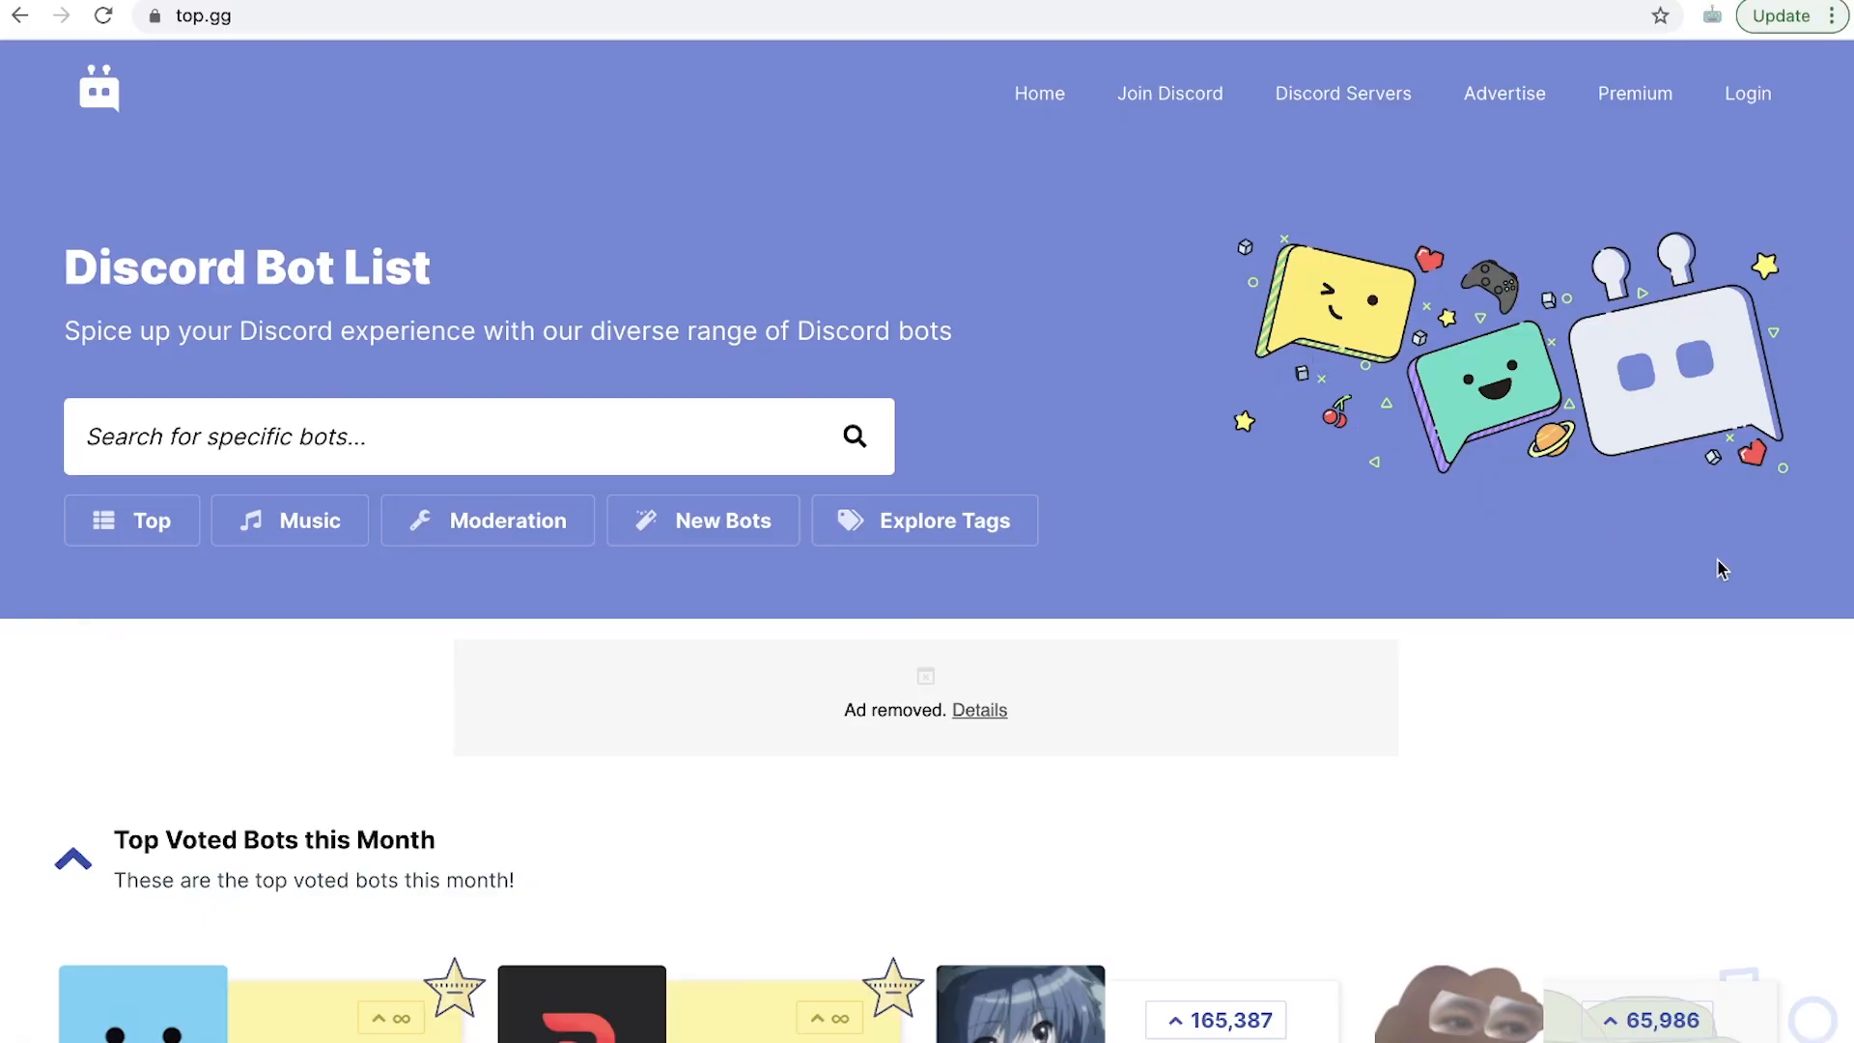
{"action": "scroll", "scroll_direction": "down", "scroll_amount": 3}
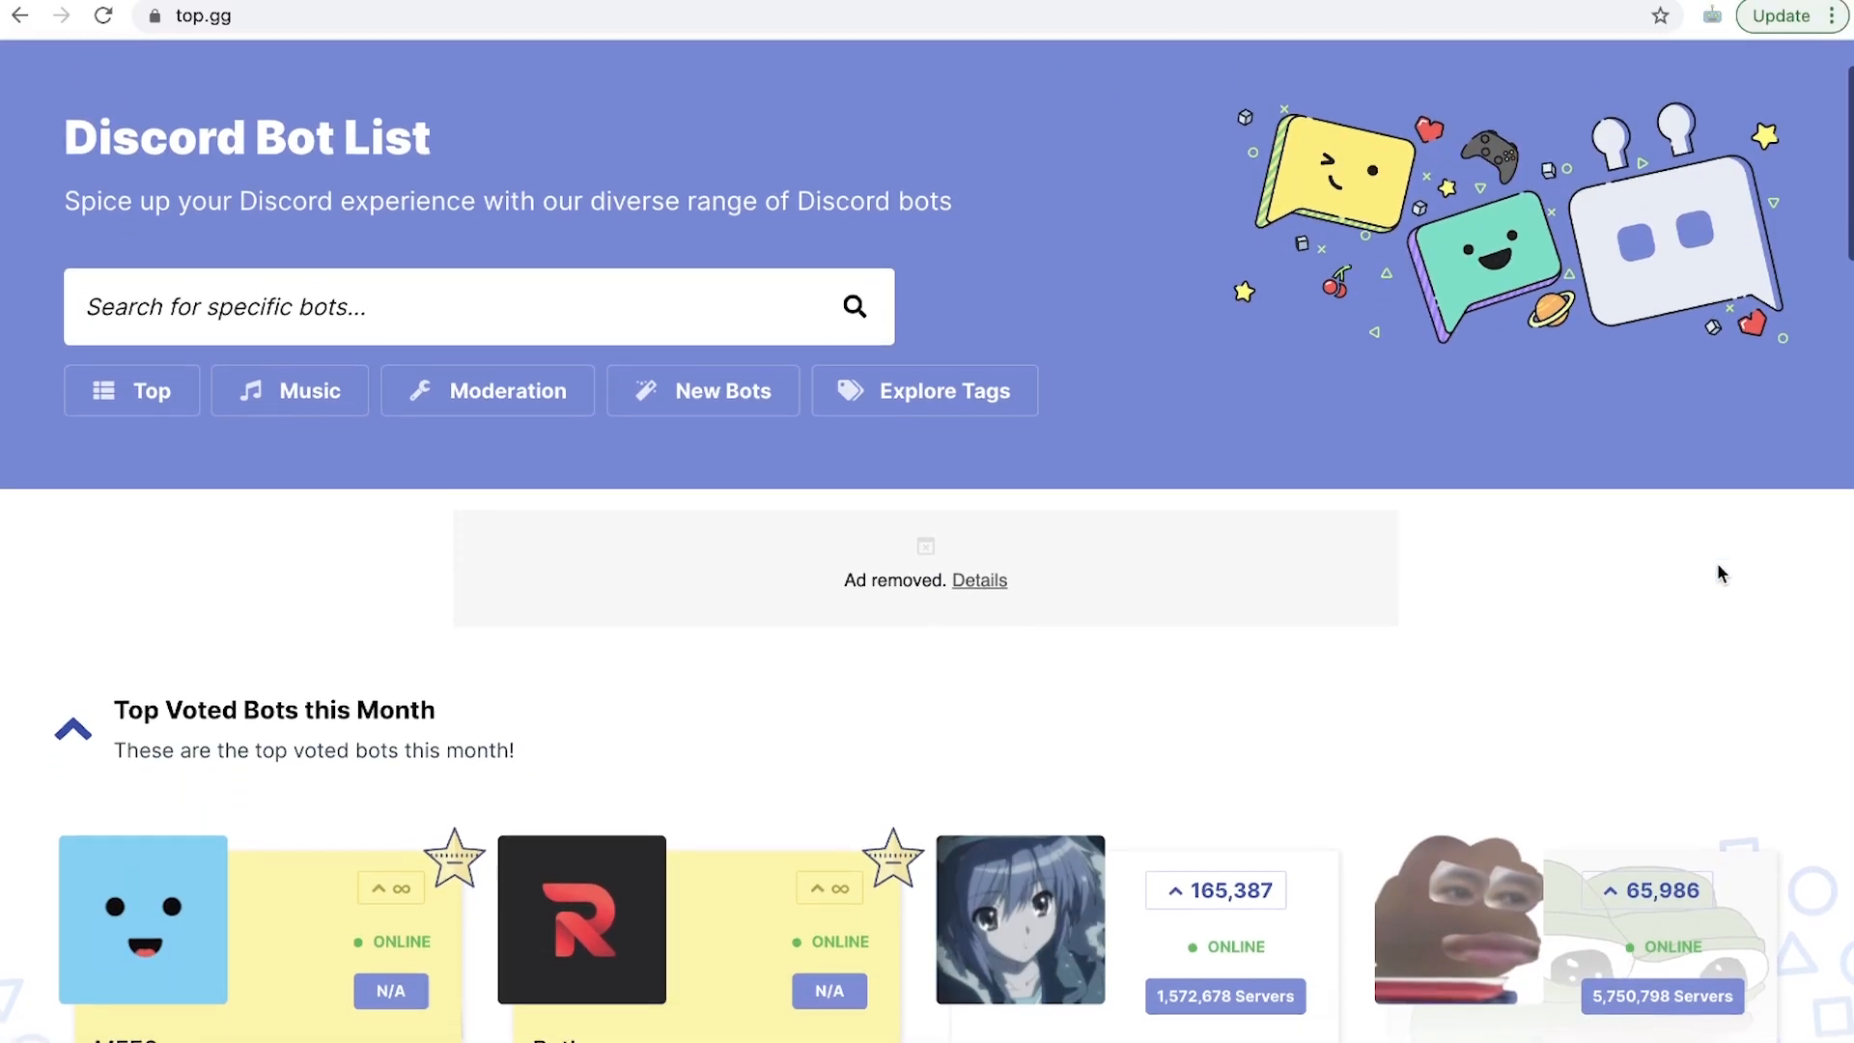
{"action": "scroll", "scroll_direction": "down", "scroll_amount": 3}
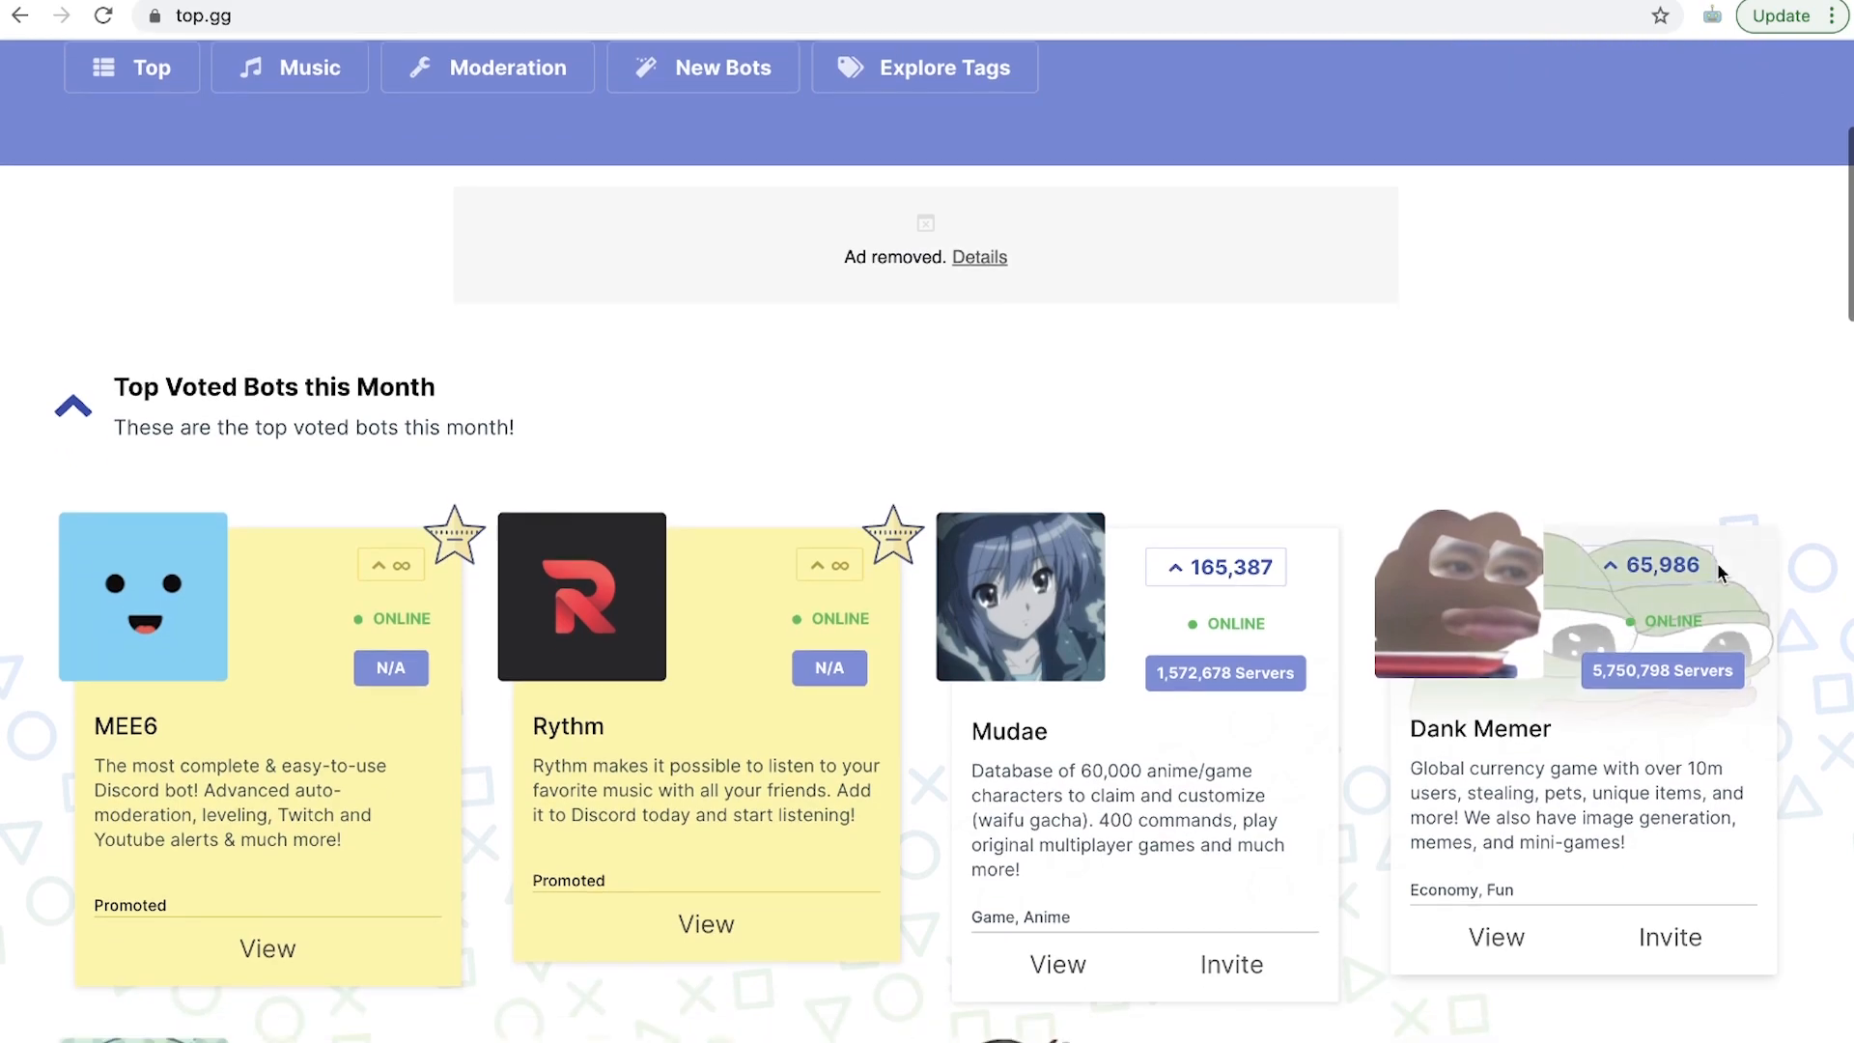
{"action": "scroll", "scroll_direction": "down", "scroll_amount": 3}
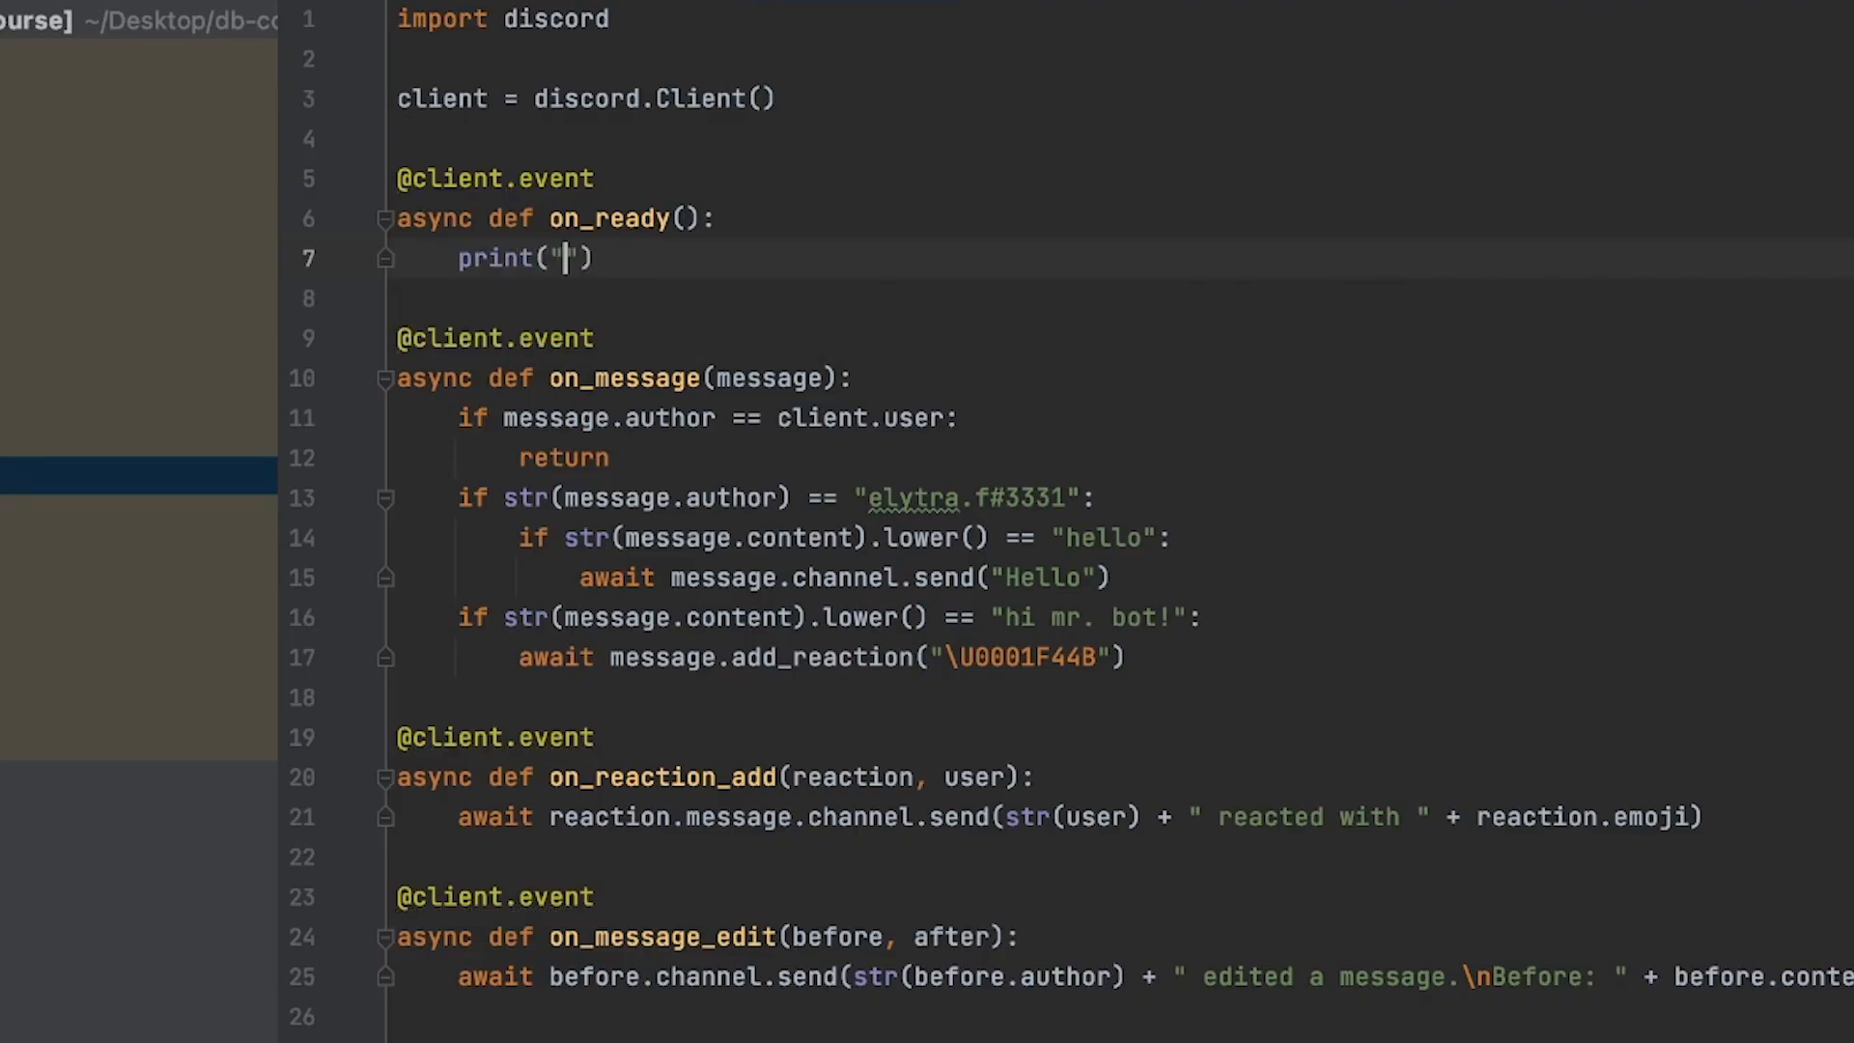
{"action": "type", "text": "The Bot"}
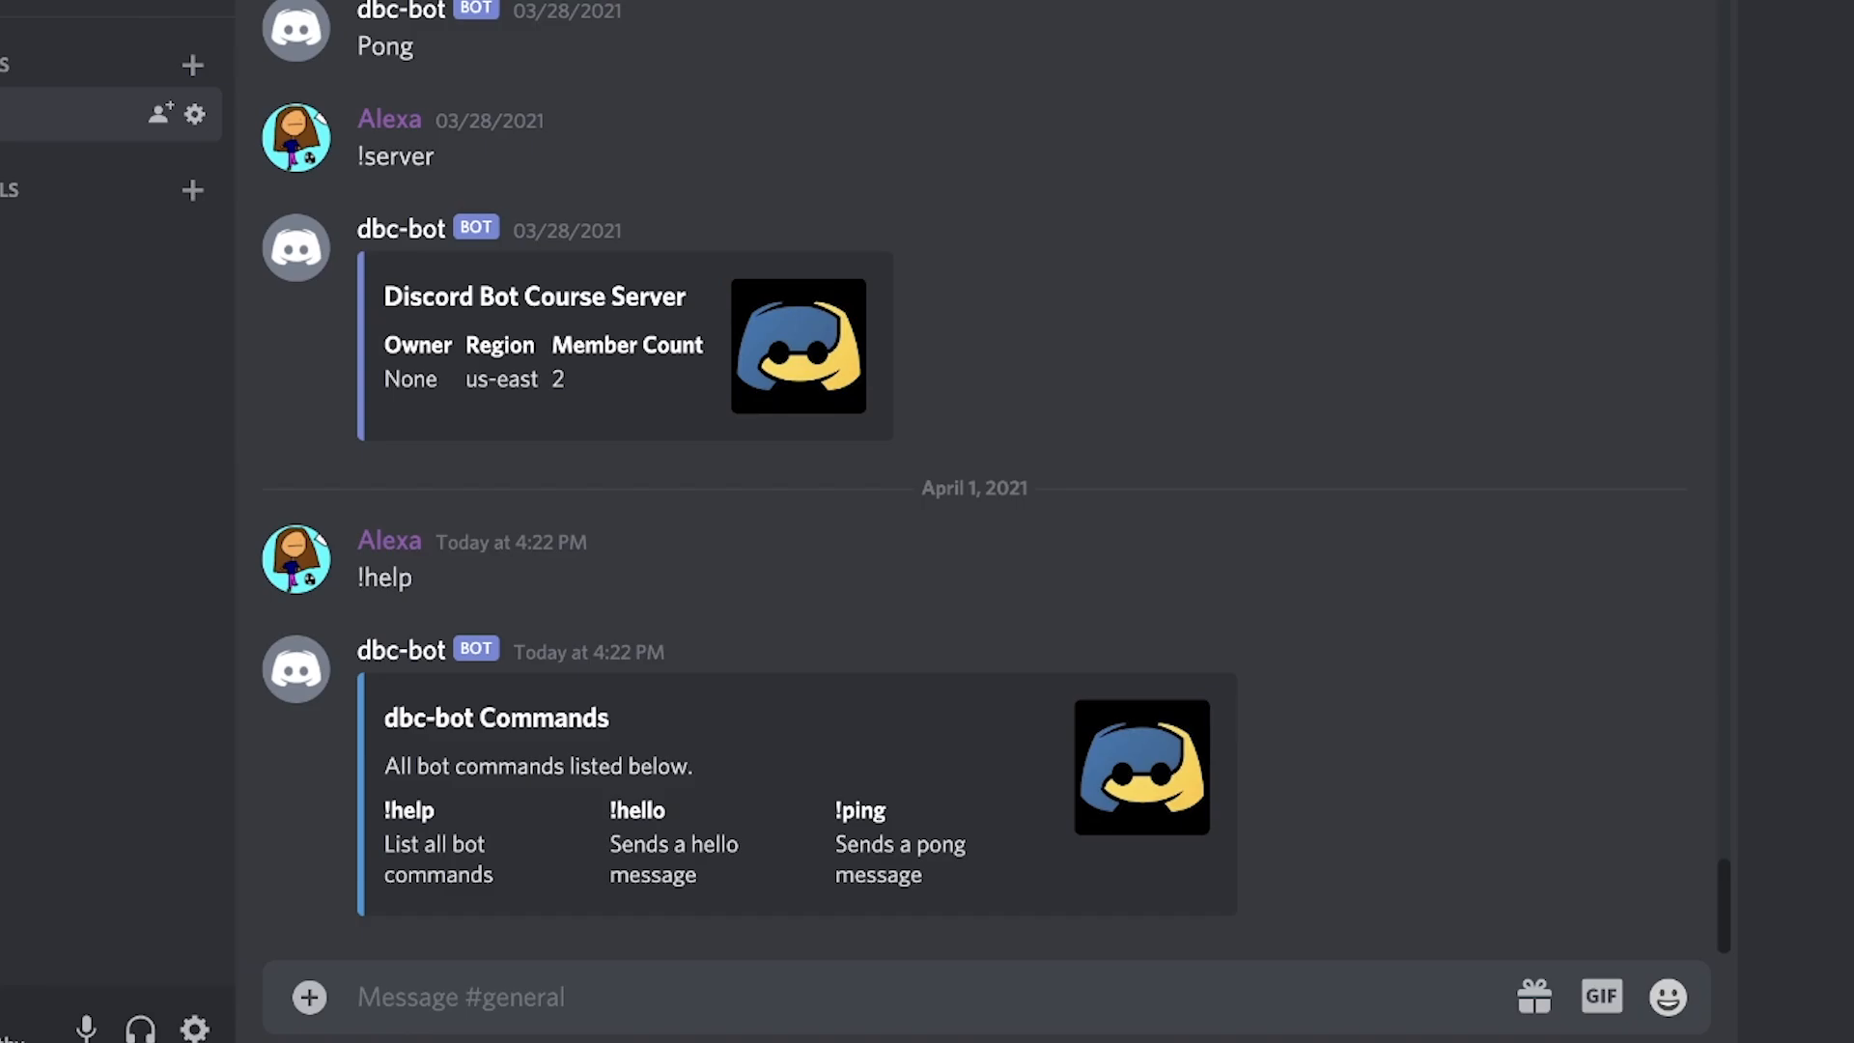
{"action": "scroll", "scroll_direction": "down", "scroll_amount": 3}
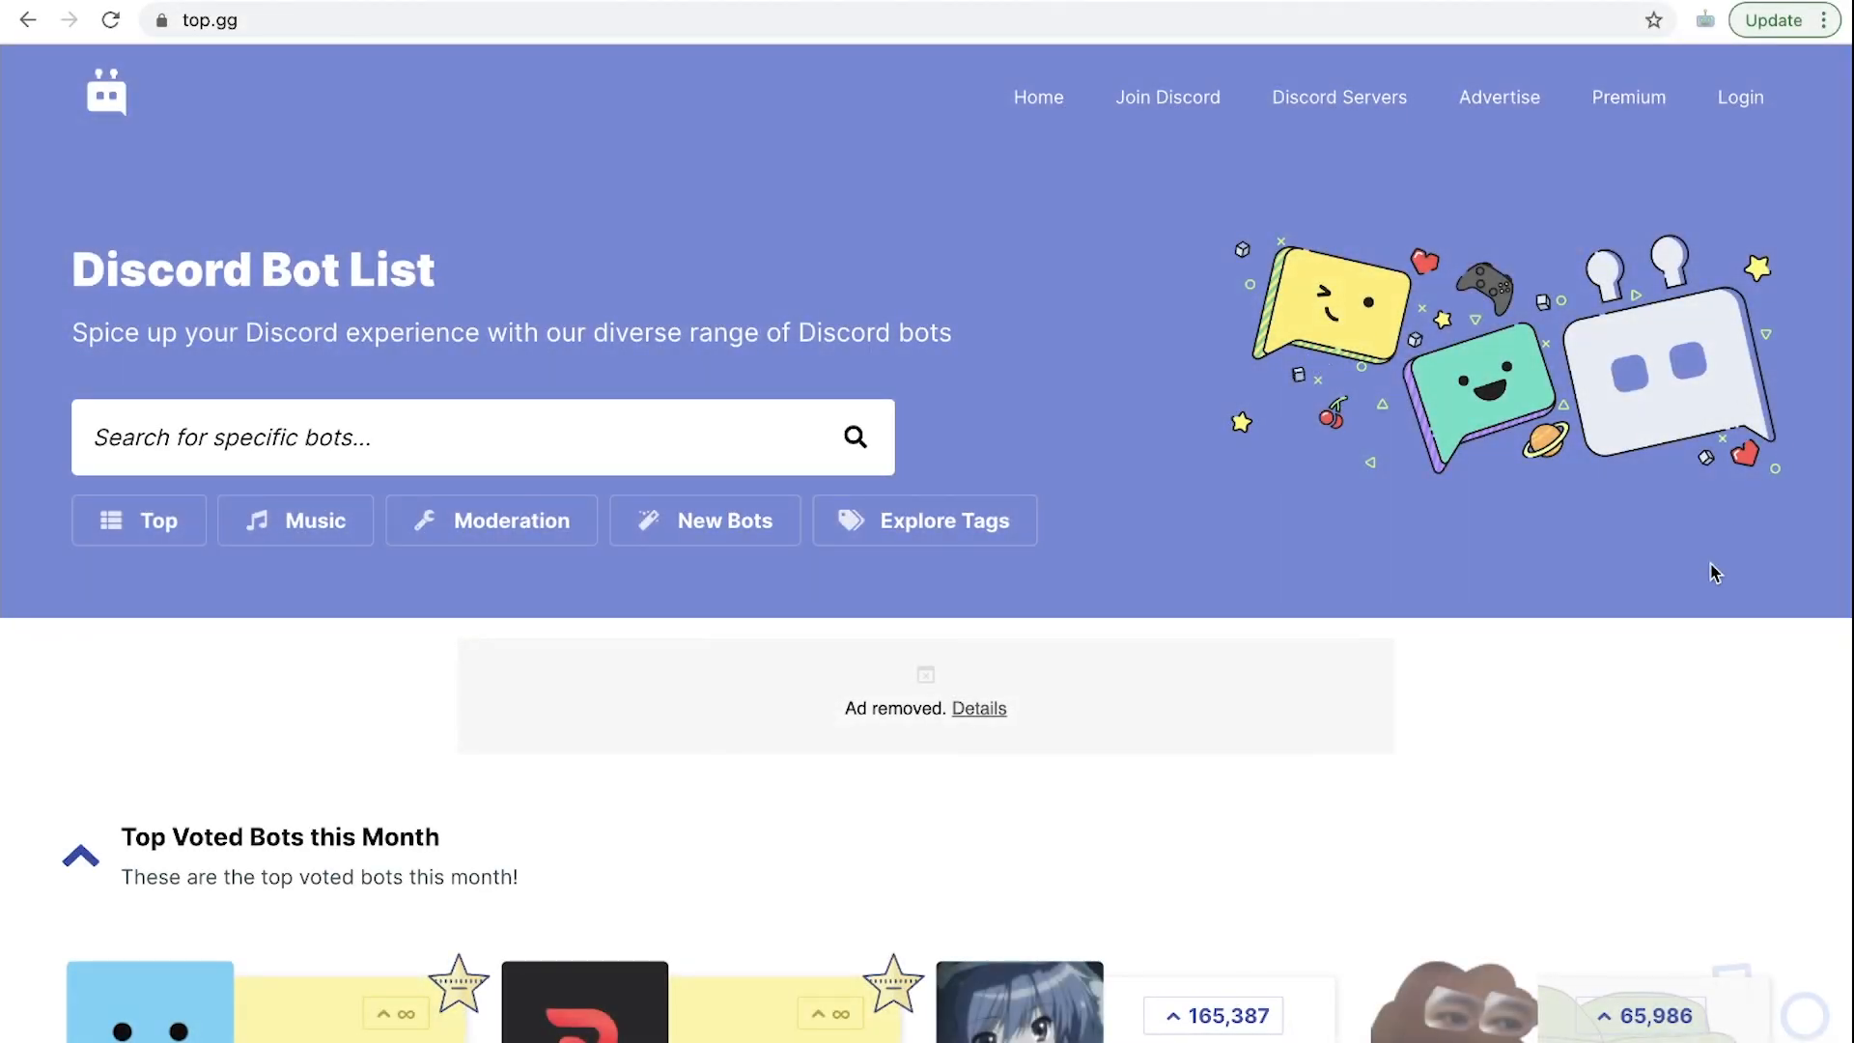
{"action": "scroll", "scroll_direction": "down", "scroll_amount": 3}
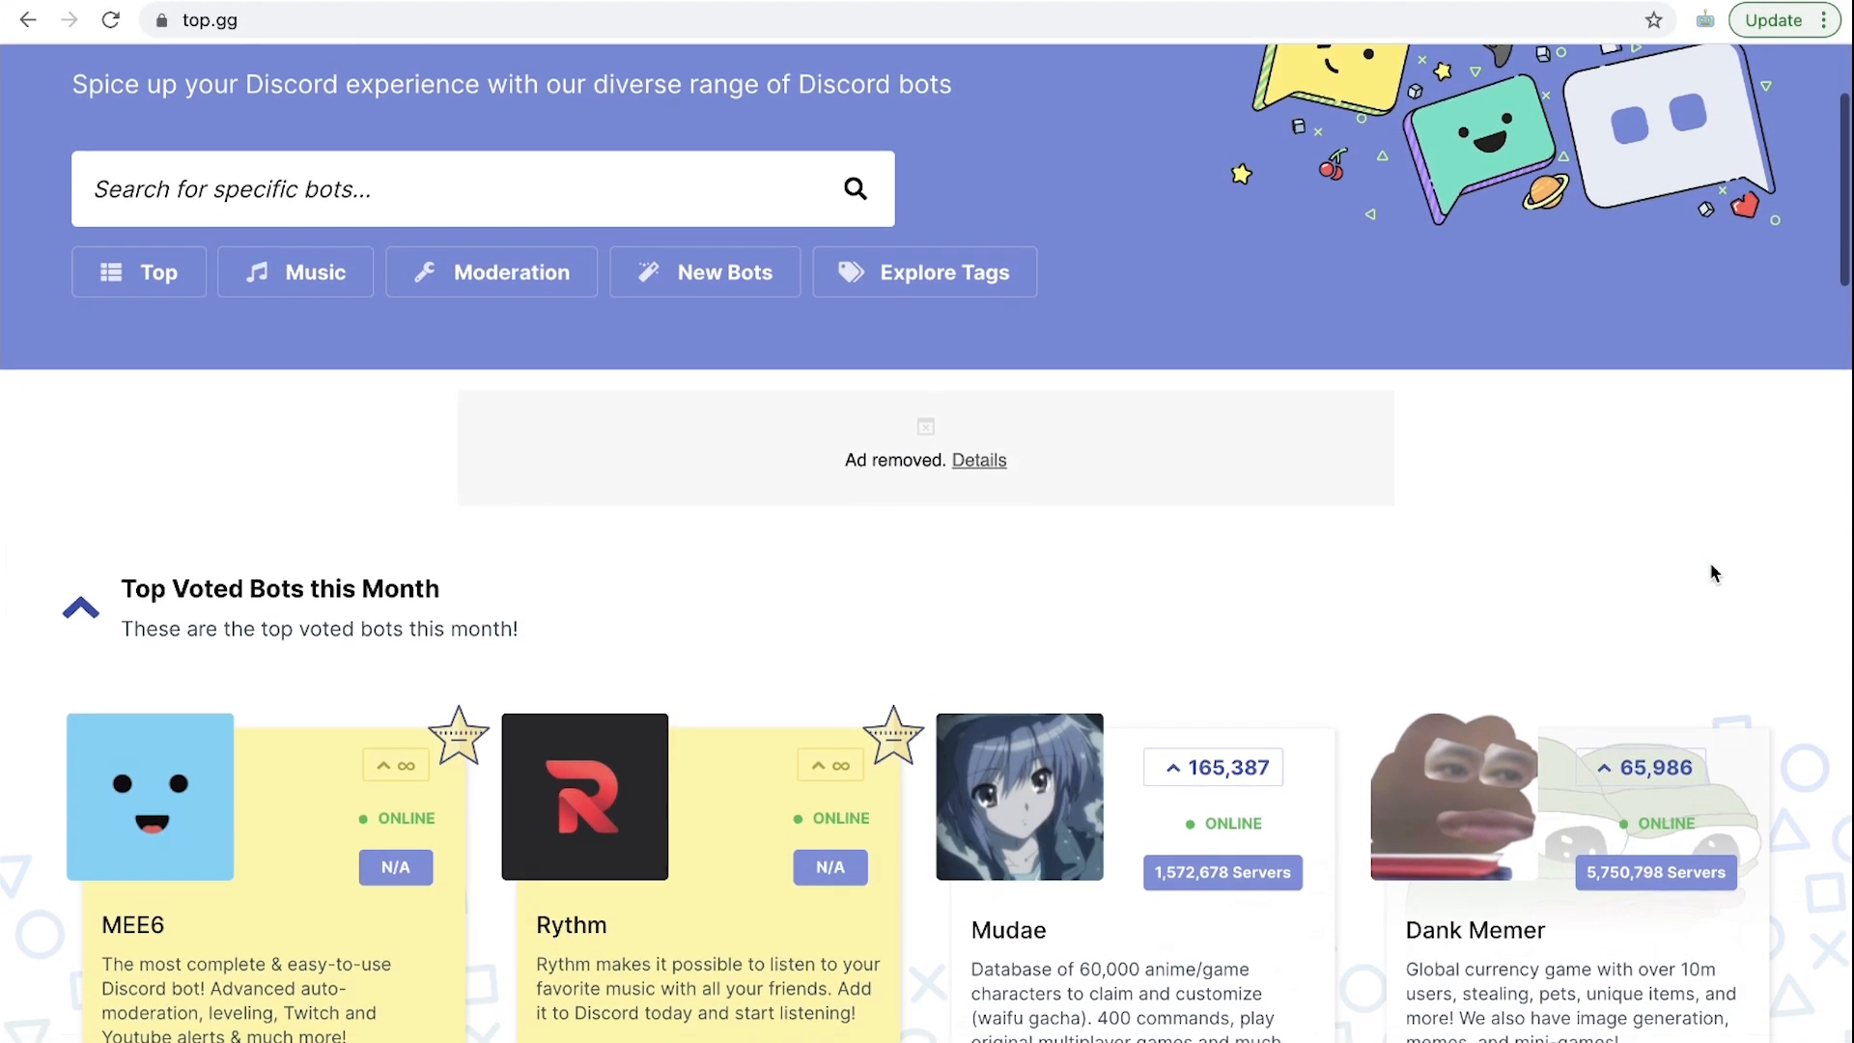
{"action": "scroll", "scroll_direction": "down", "scroll_amount": 3}
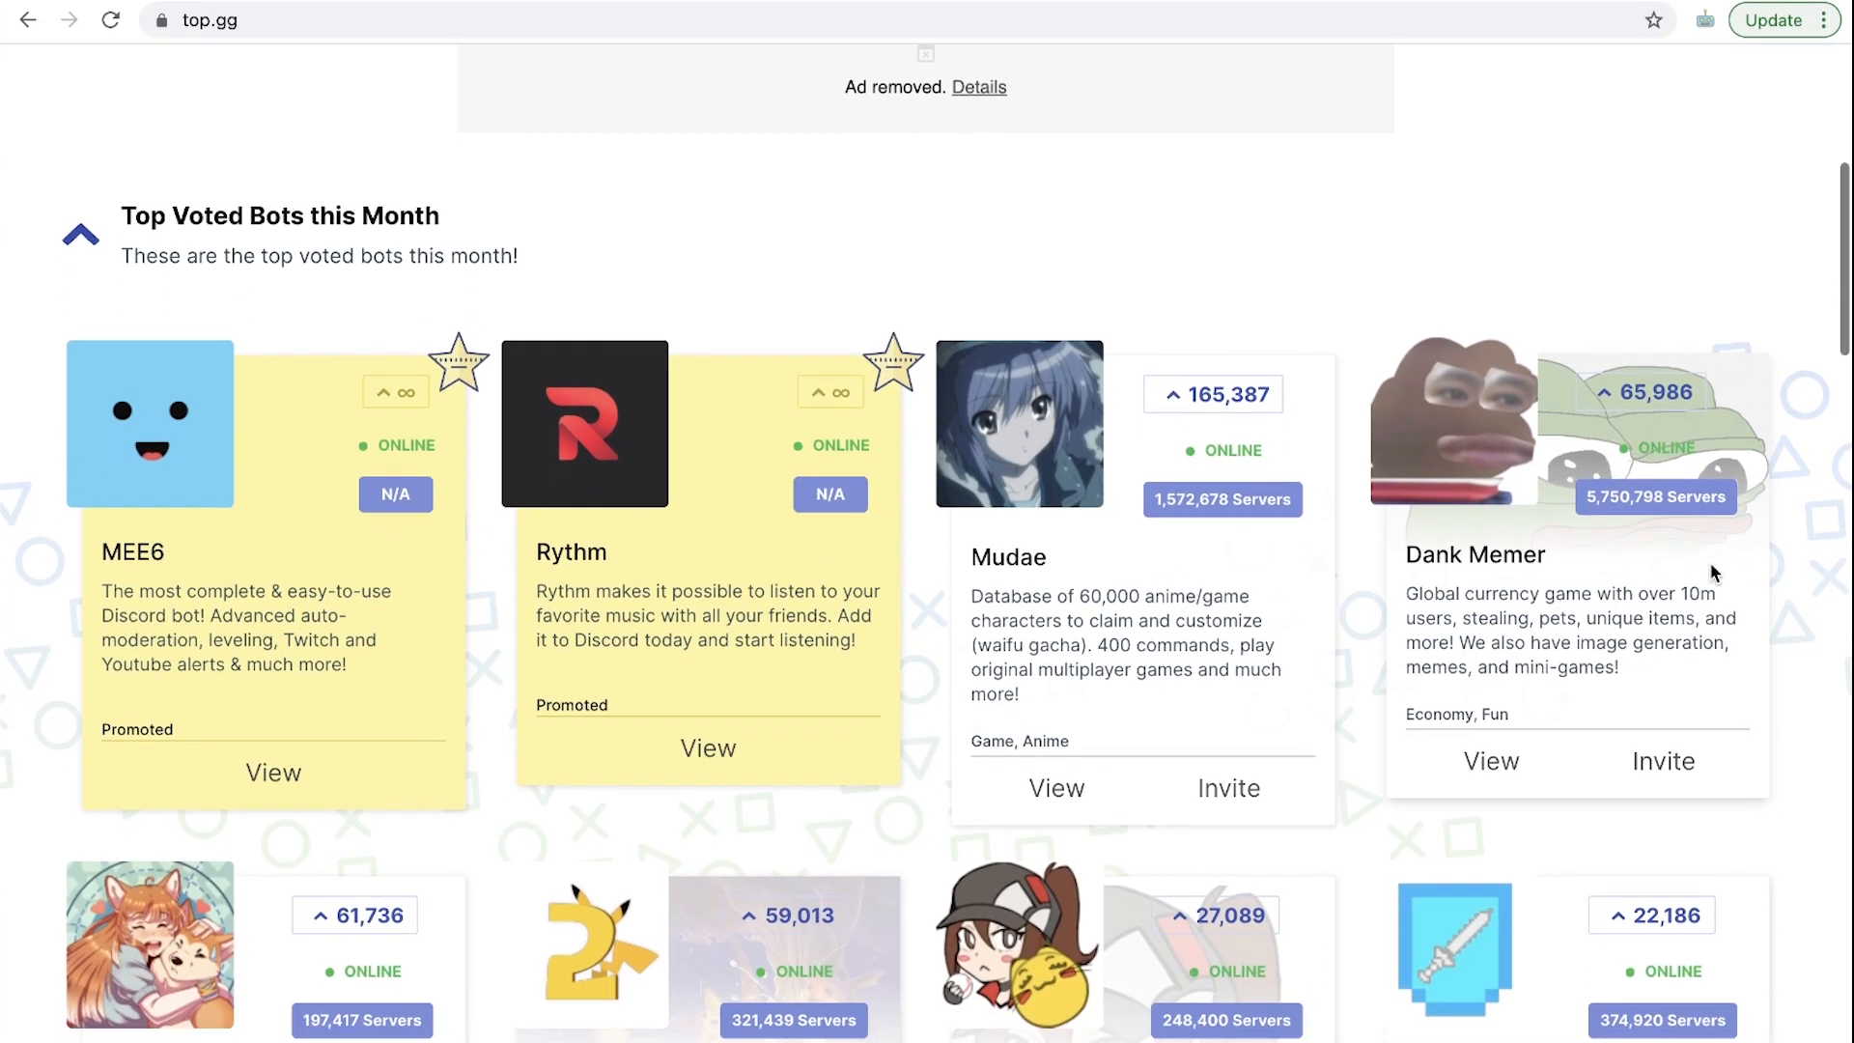
{"action": "scroll", "scroll_direction": "down", "scroll_amount": 3}
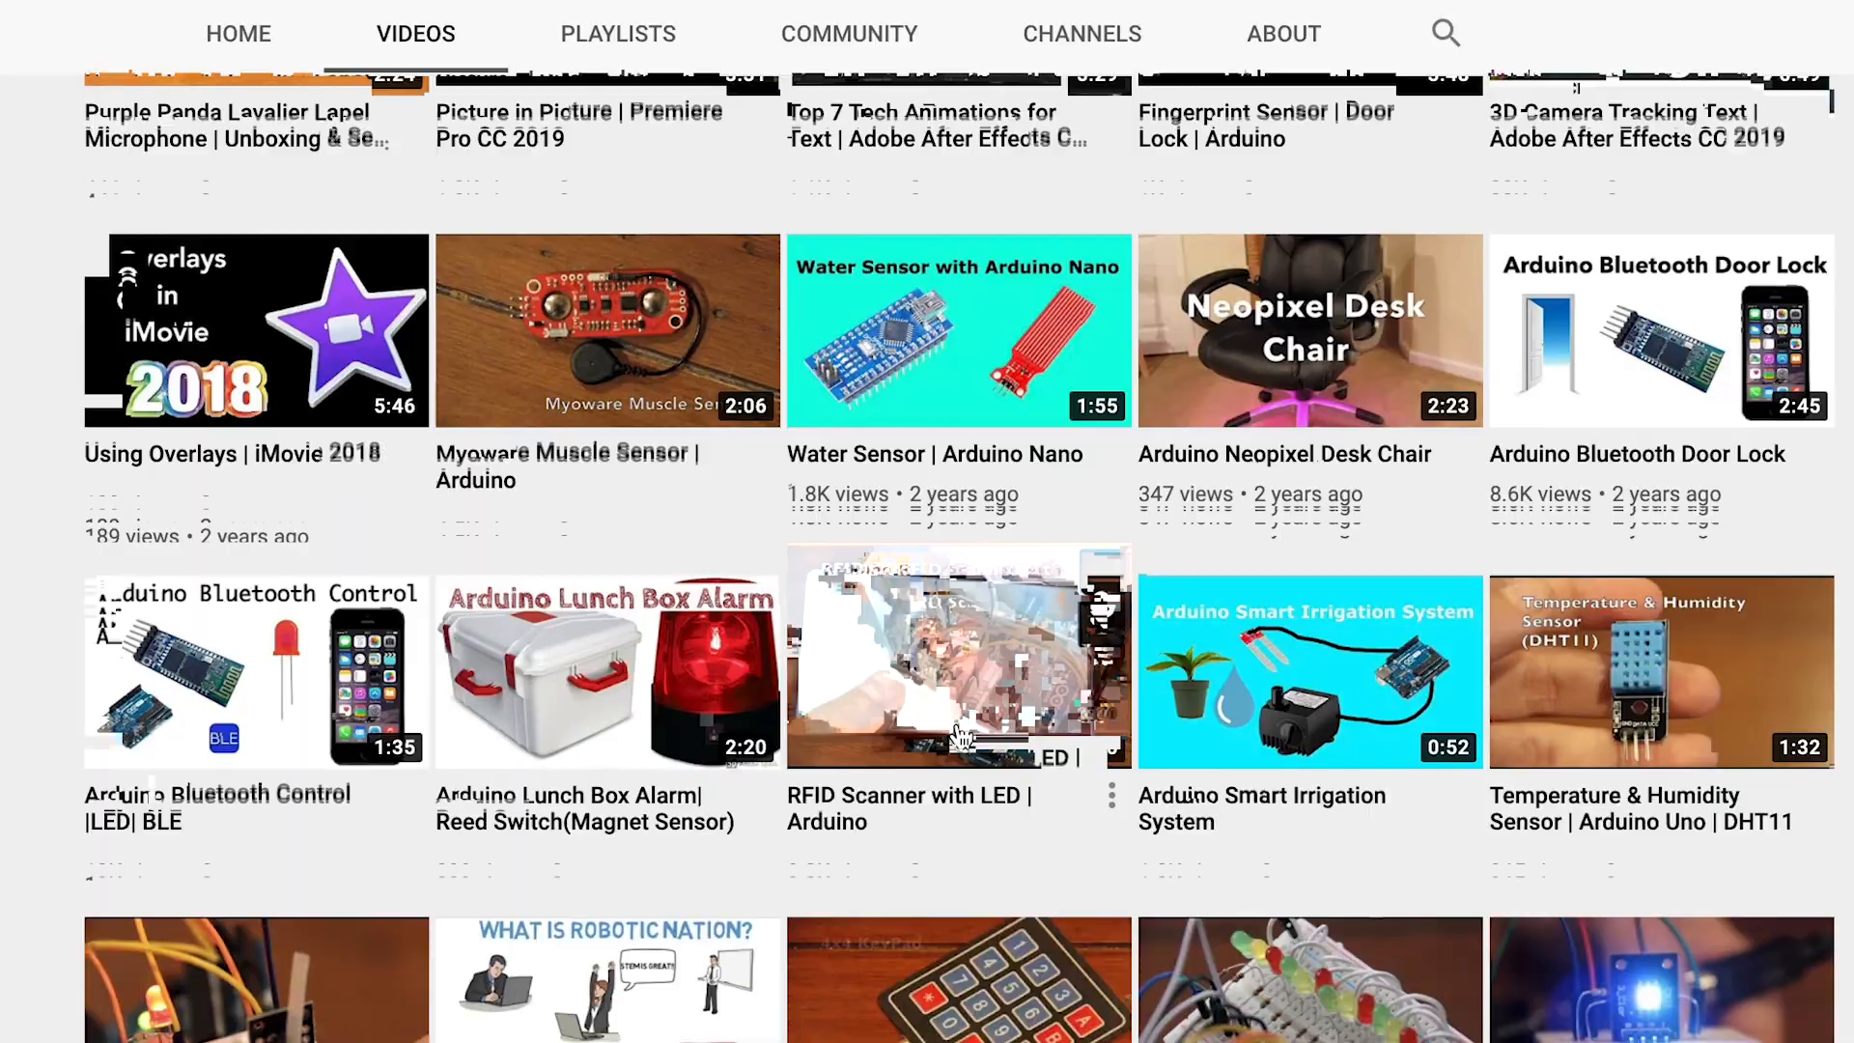
{"action": "scroll", "scroll_direction": "down", "scroll_amount": 3}
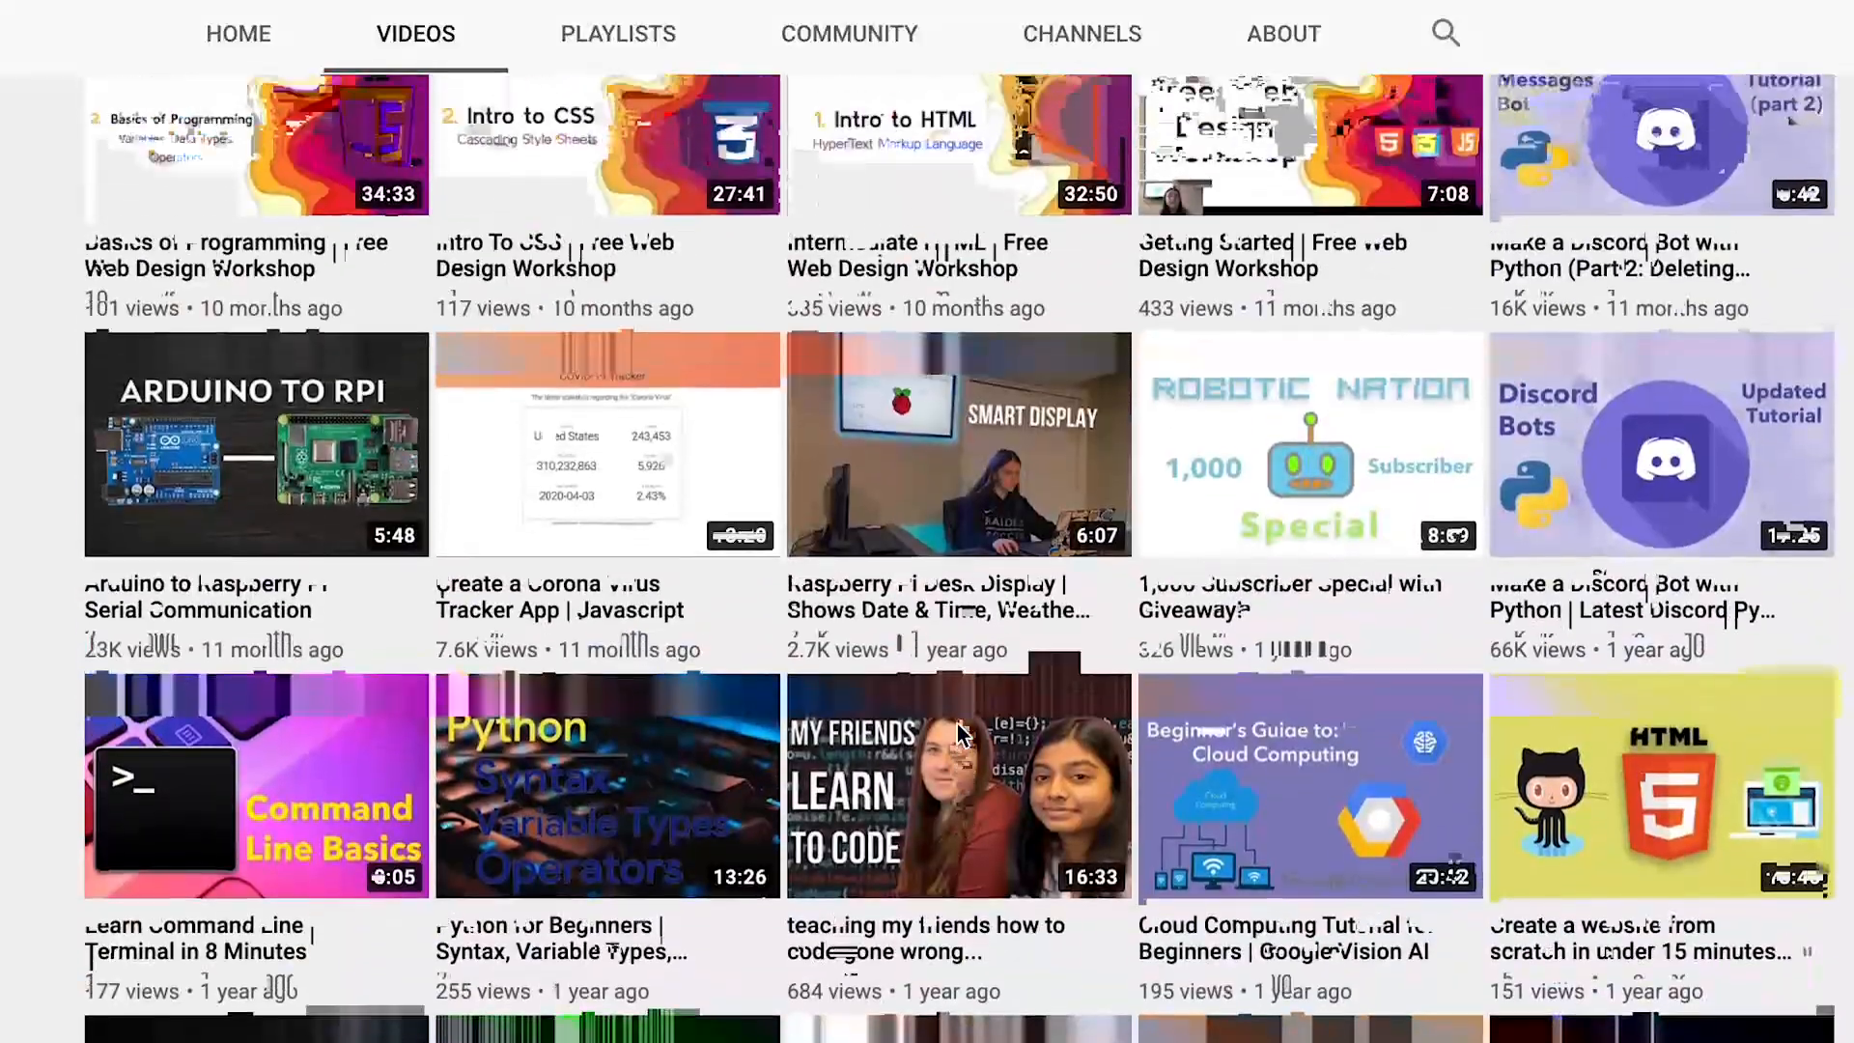
{"action": "scroll", "scroll_direction": "up", "scroll_amount": 3}
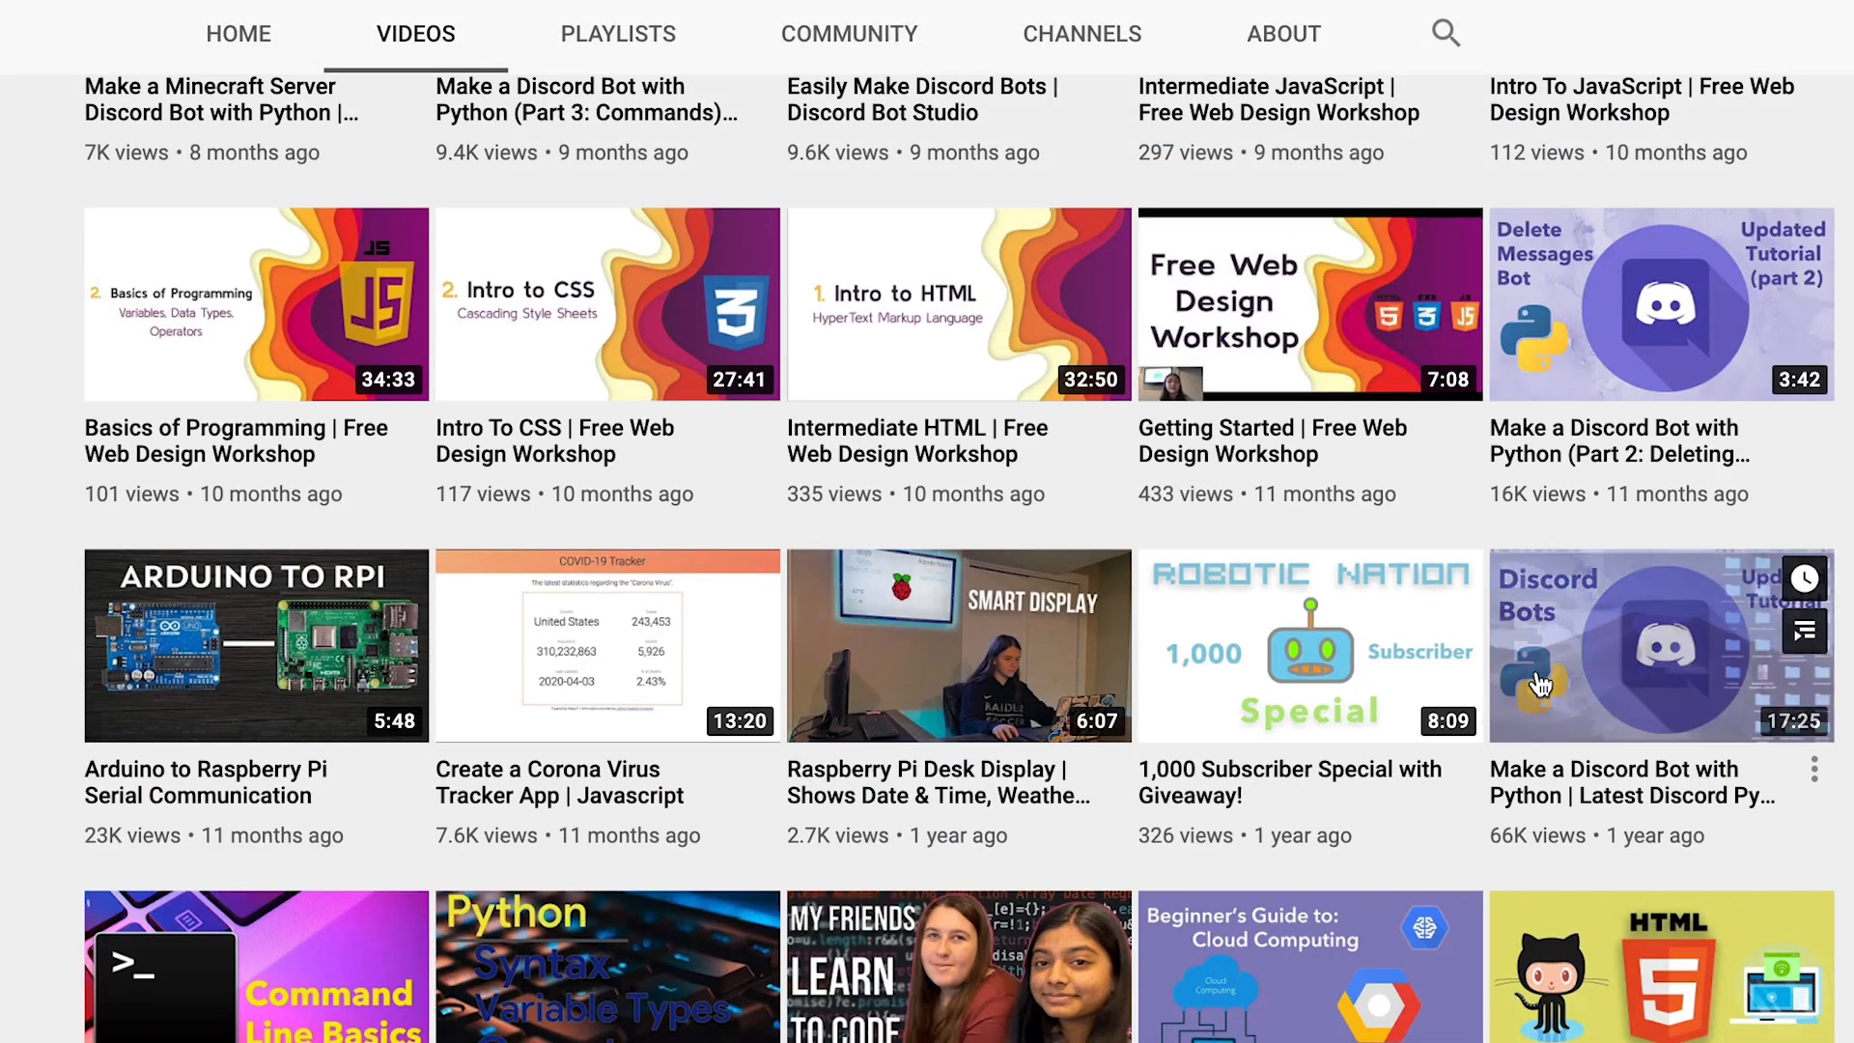